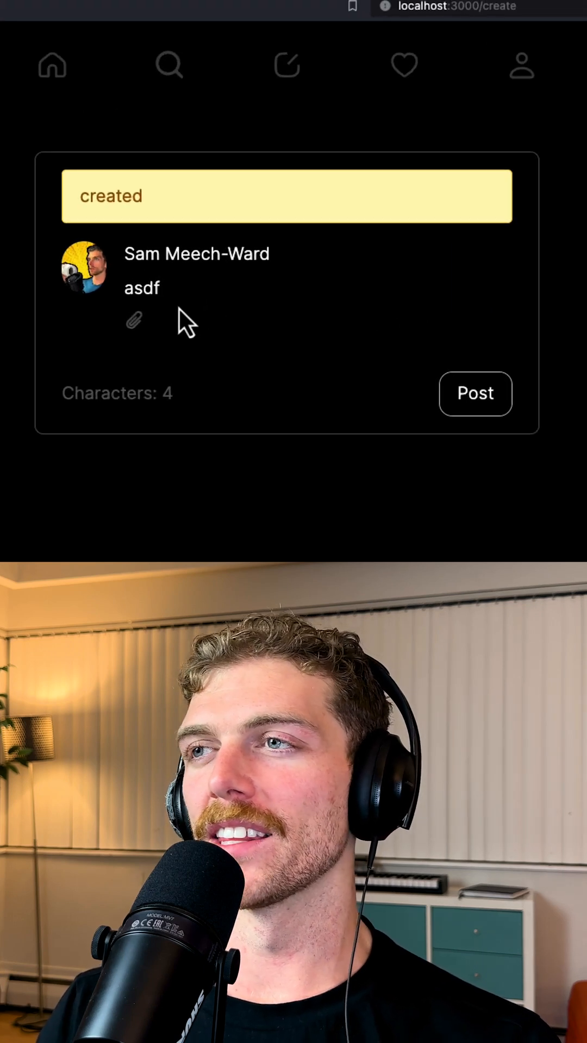
pyautogui.moveTo(313, 424)
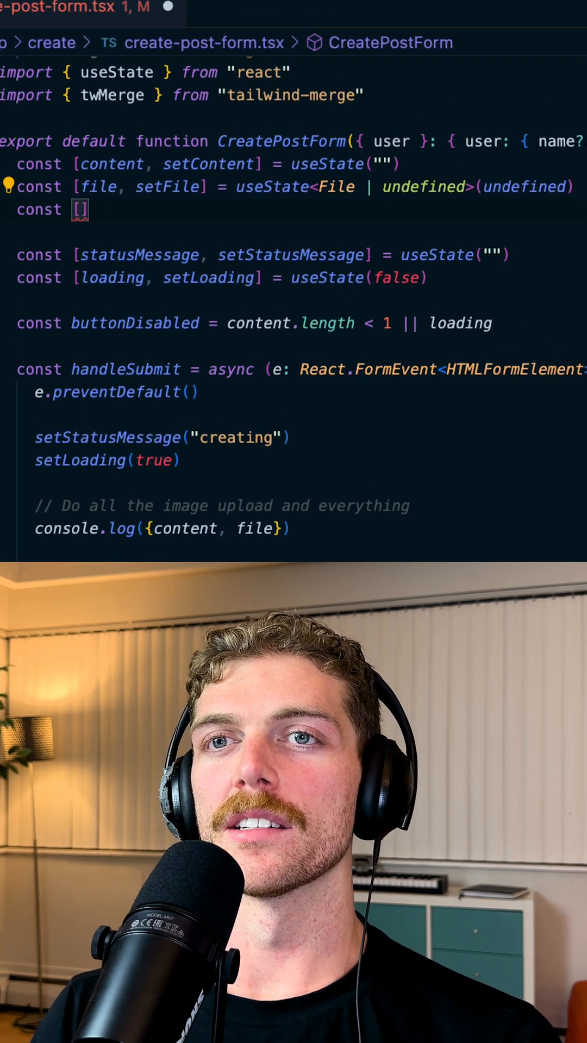
# Write handleChange to revoke the old object URL, create a preview URL, and store it with setFileUrl
pyautogui.scroll(-3)
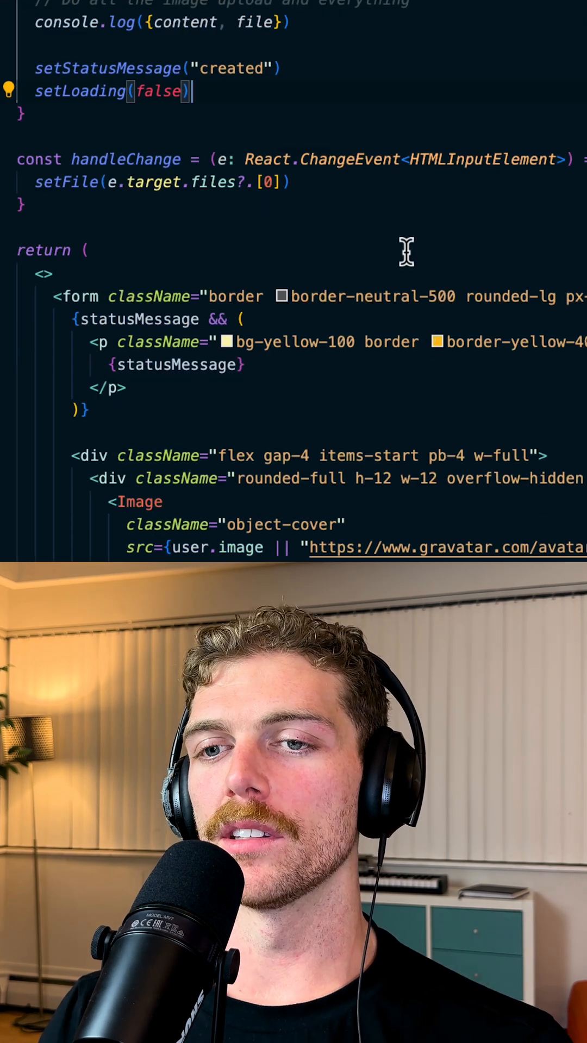
pyautogui.write('const reader = new FileReader()')
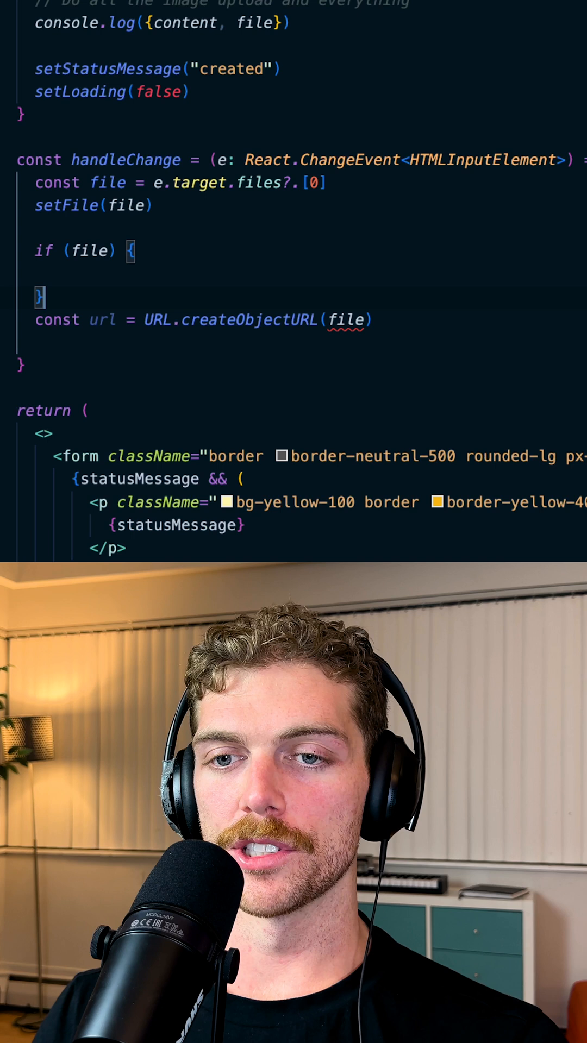
pyautogui.write('set')
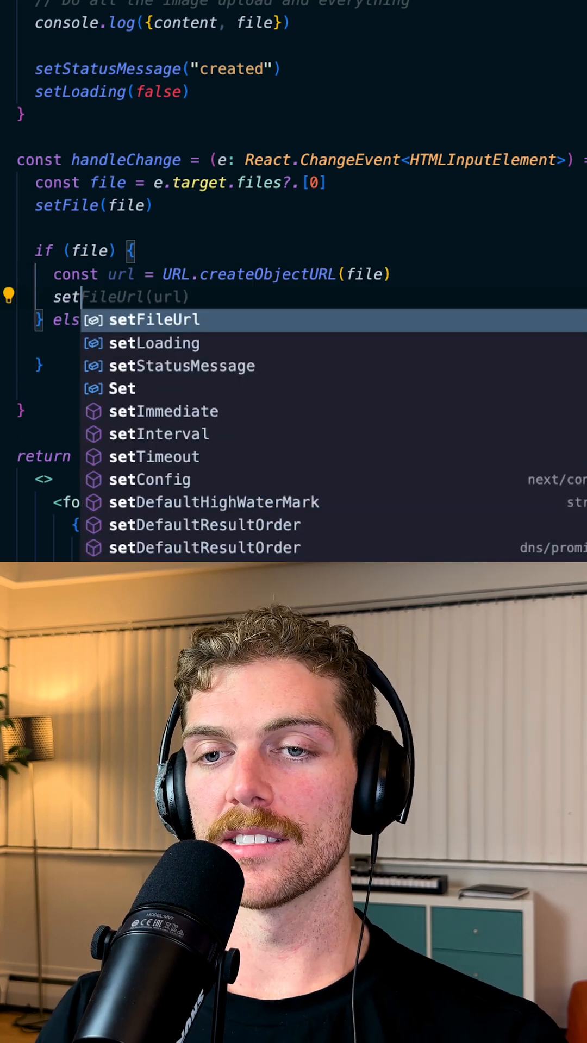
pyautogui.press('Enter')
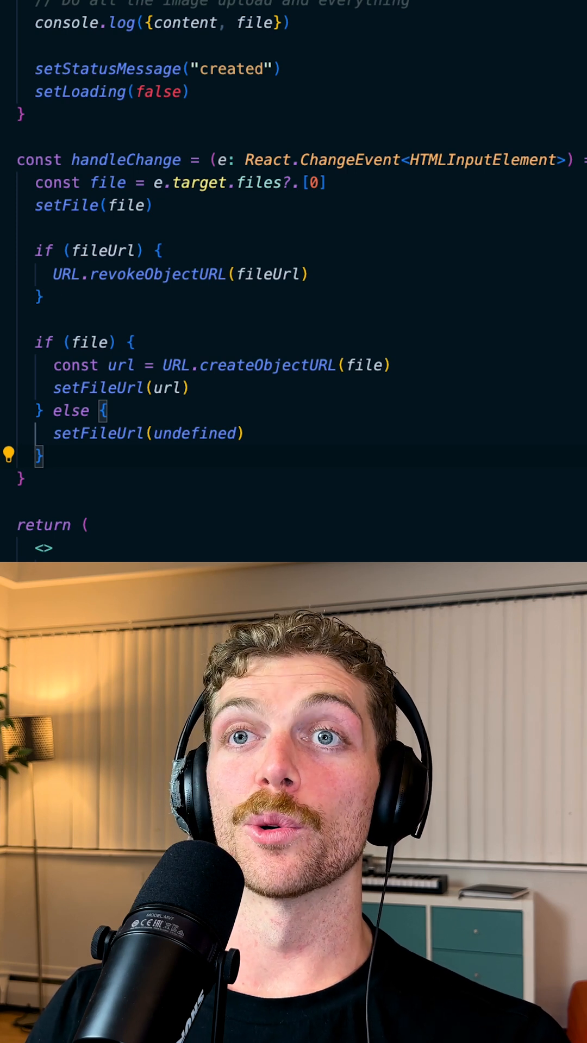
pyautogui.scroll(-3)
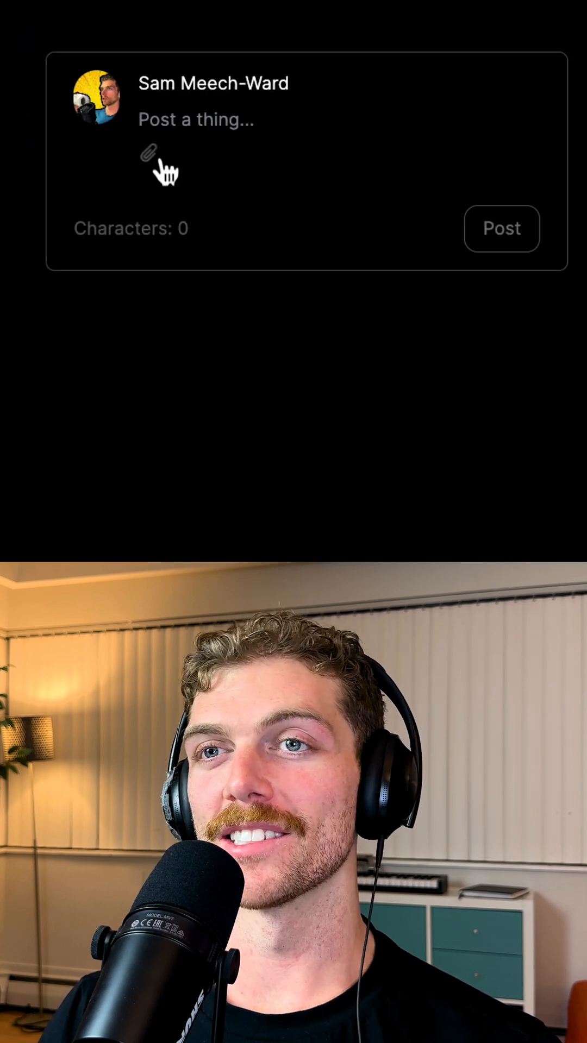
# Attach an image to the post so its local preview and Remove button appear
pyautogui.click(148, 153)
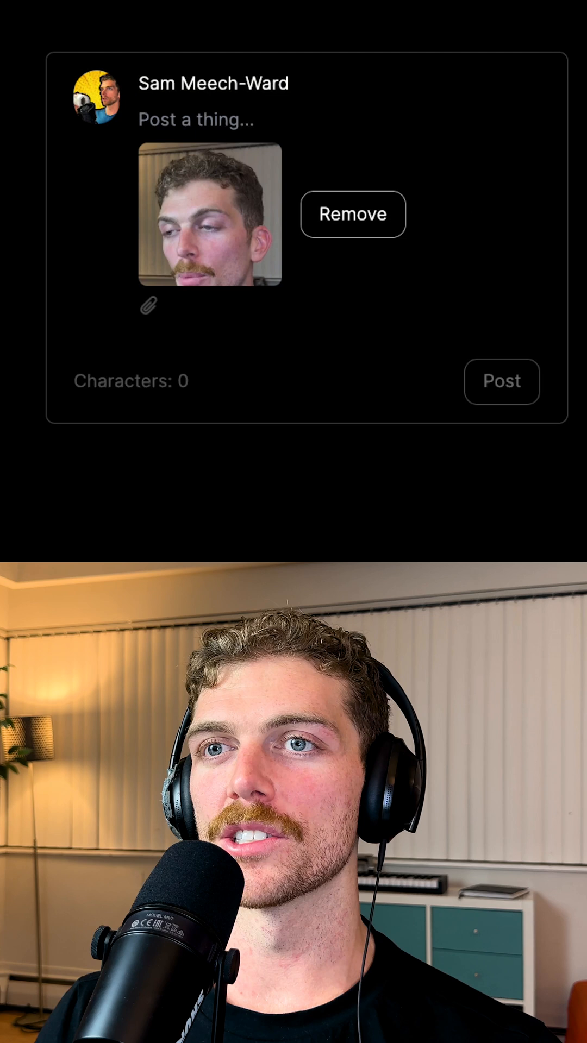